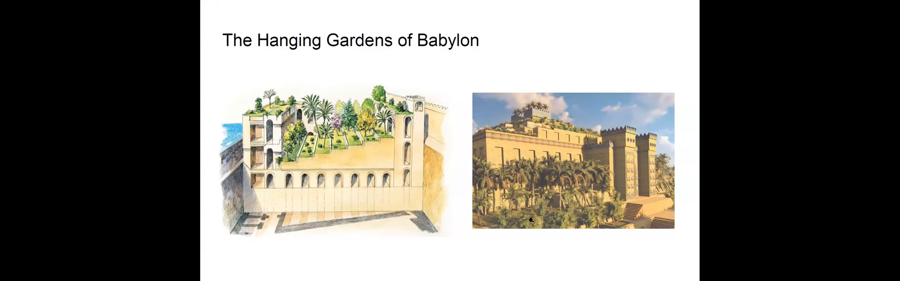
mouse_move(638, 248)
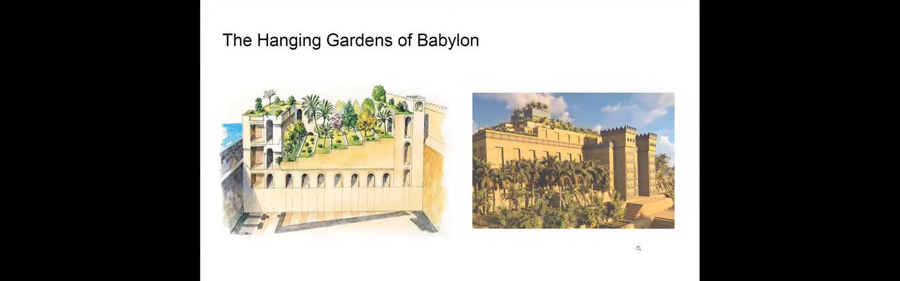
key(right)
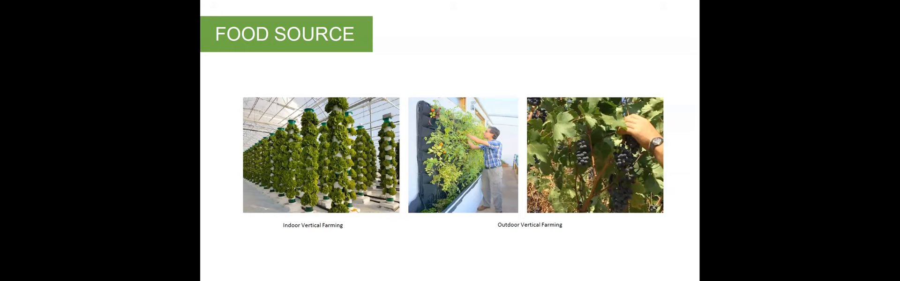
key(Right)
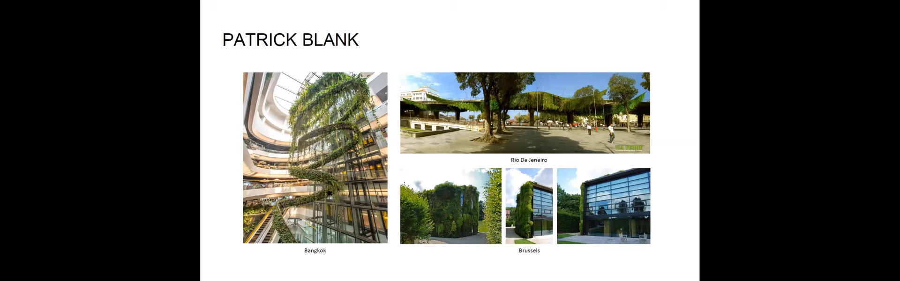
mouse_move(646, 222)
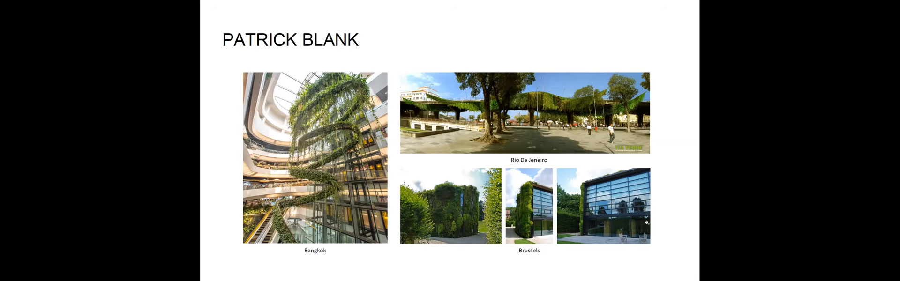
key(Right)
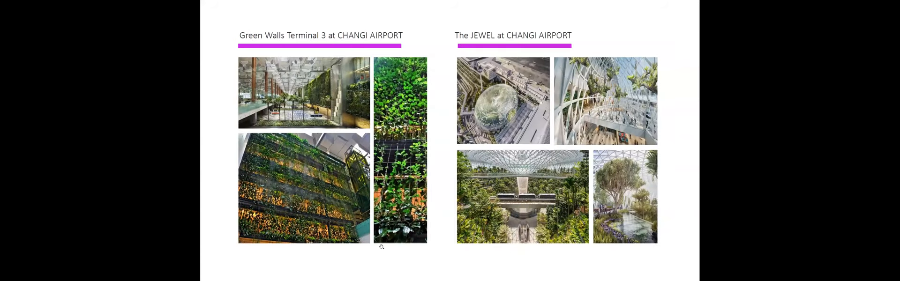
mouse_move(528, 124)
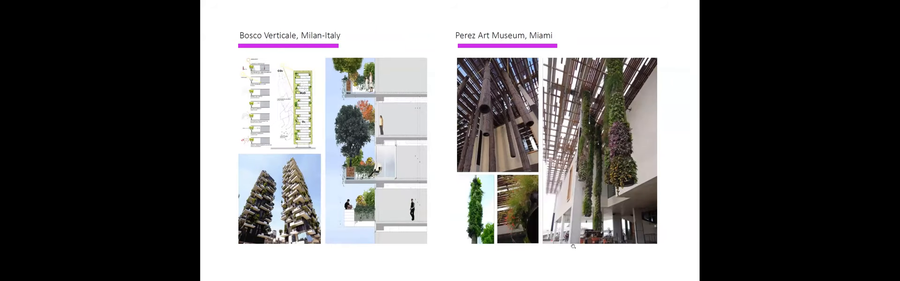
mouse_move(308, 42)
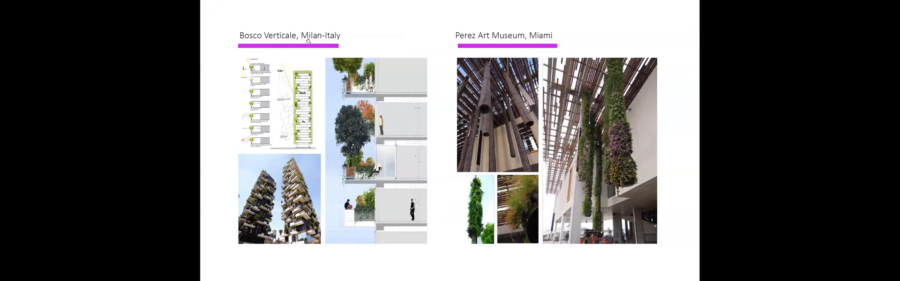